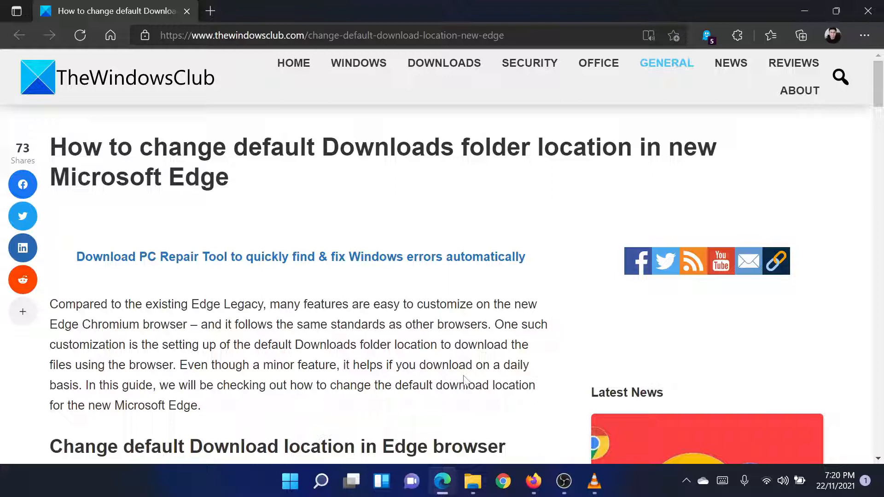
{"action": "mouse_move", "coordinate": [641, 229]}
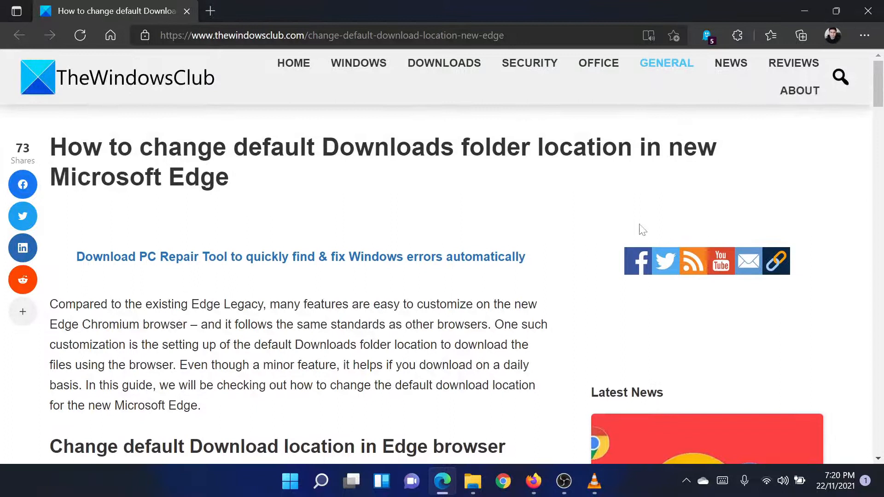
- Open Edge Settings from the Settings and more (…) menu
{"action": "left_click", "coordinate": [864, 35]}
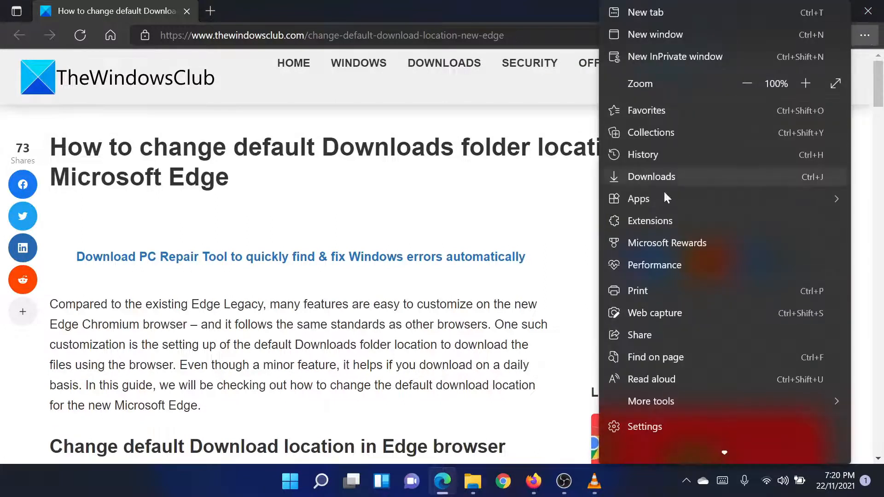
{"action": "mouse_move", "coordinate": [697, 230]}
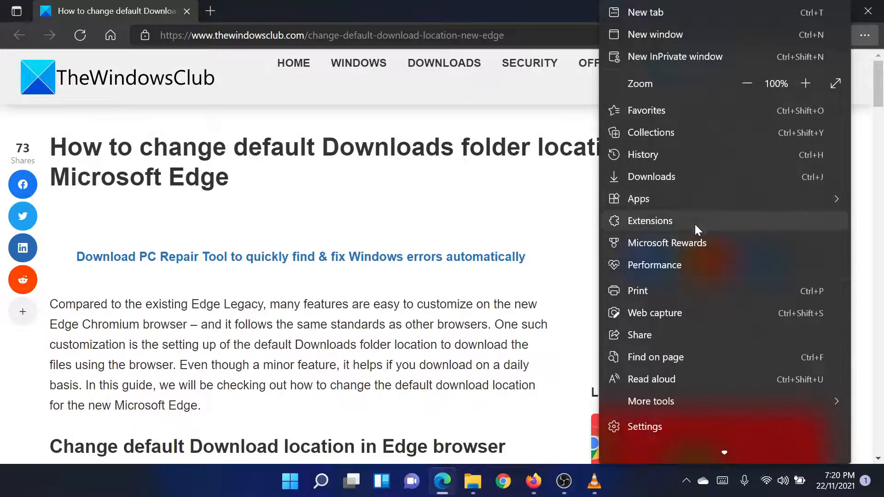
{"action": "mouse_move", "coordinate": [665, 428]}
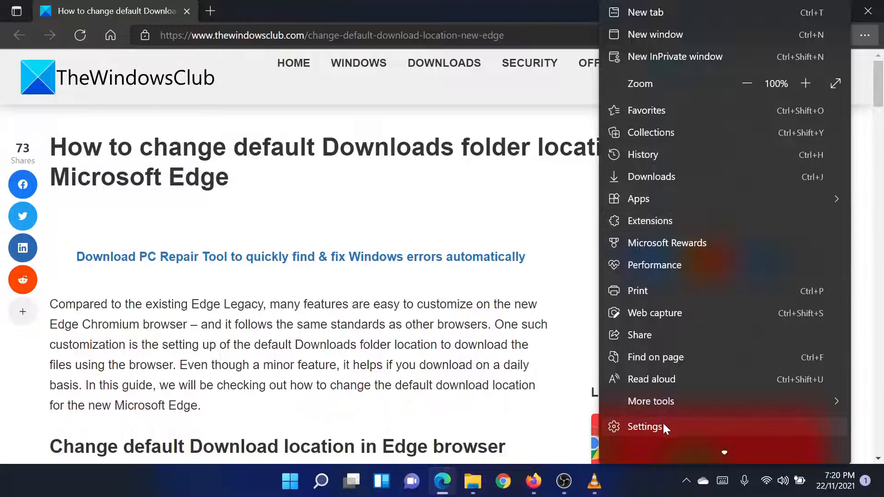
{"action": "left_click", "coordinate": [645, 427]}
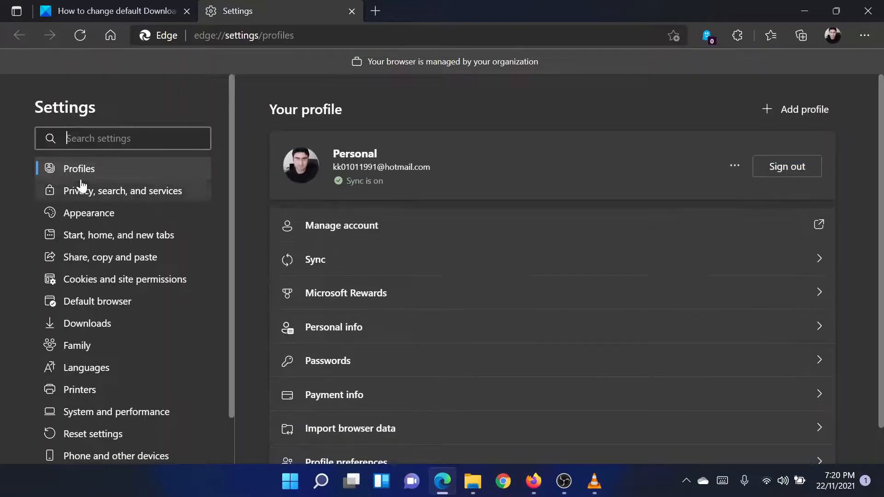
- Switch to the Downloads section listing the current download location
{"action": "left_click", "coordinate": [87, 324]}
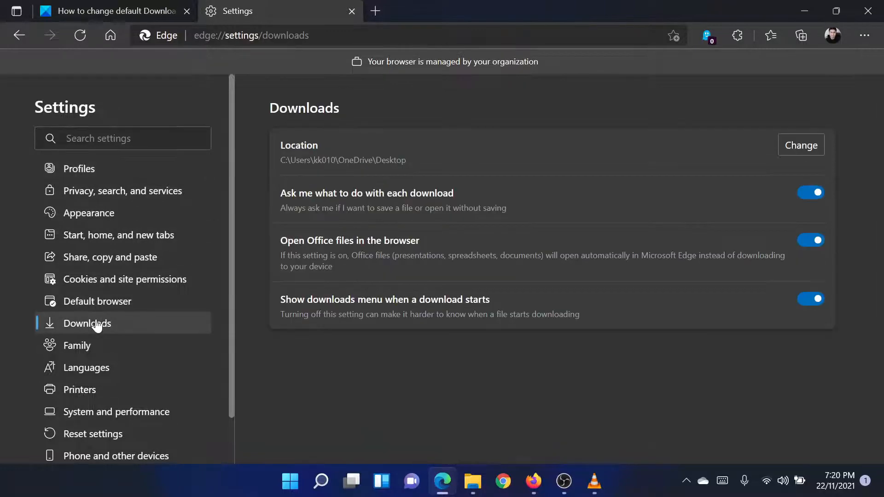
{"action": "mouse_move", "coordinate": [639, 168]}
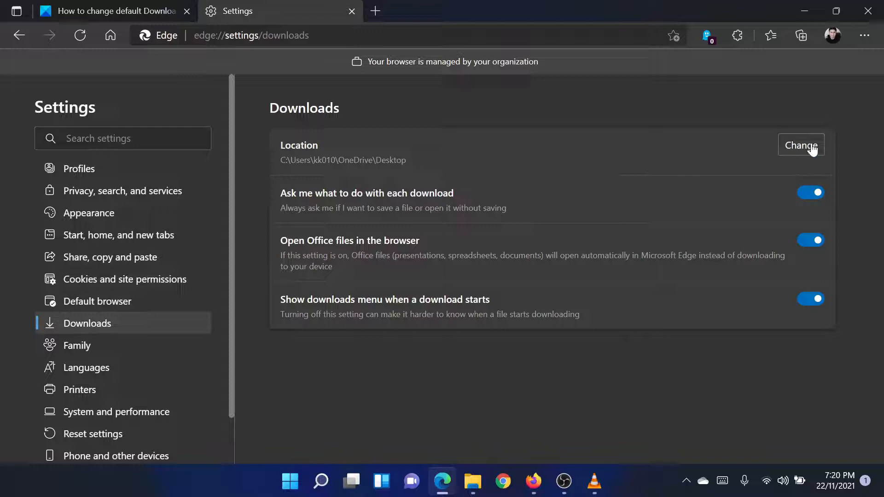
- Start changing the download folder, keep Desktop, and return to the TheWindowsClub article
{"action": "left_click", "coordinate": [802, 145]}
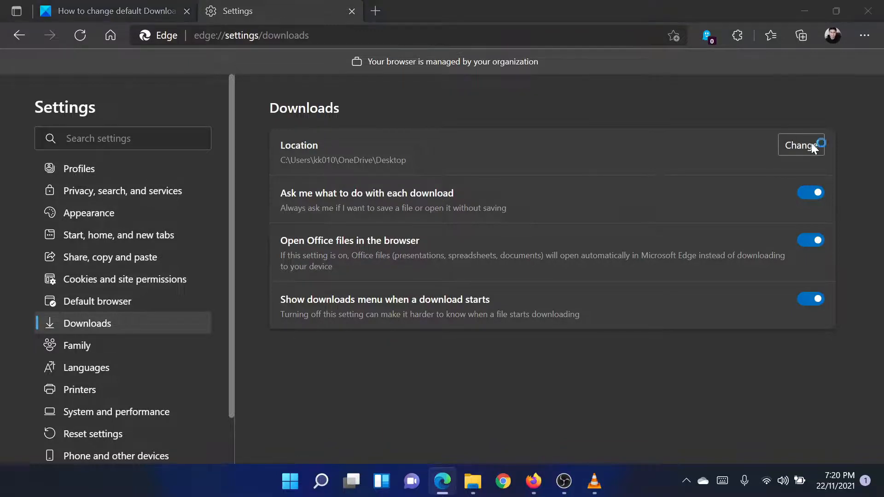
{"action": "left_click", "coordinate": [801, 144]}
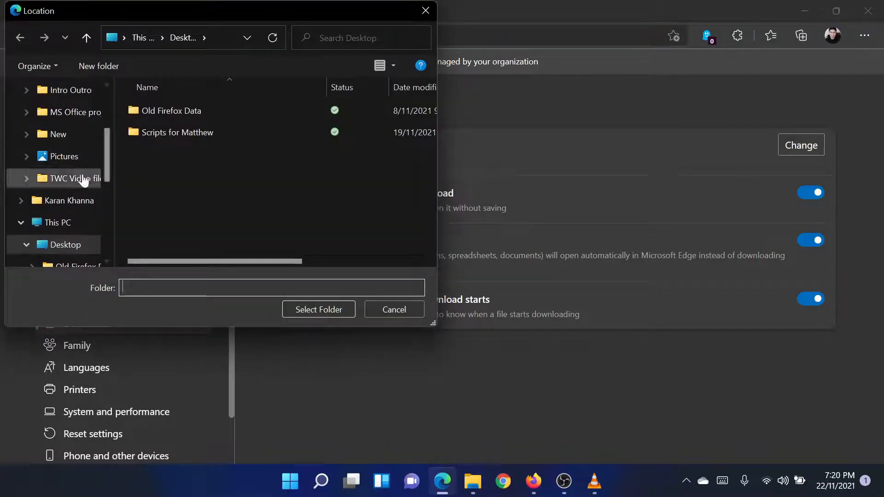
{"action": "left_click", "coordinate": [61, 245]}
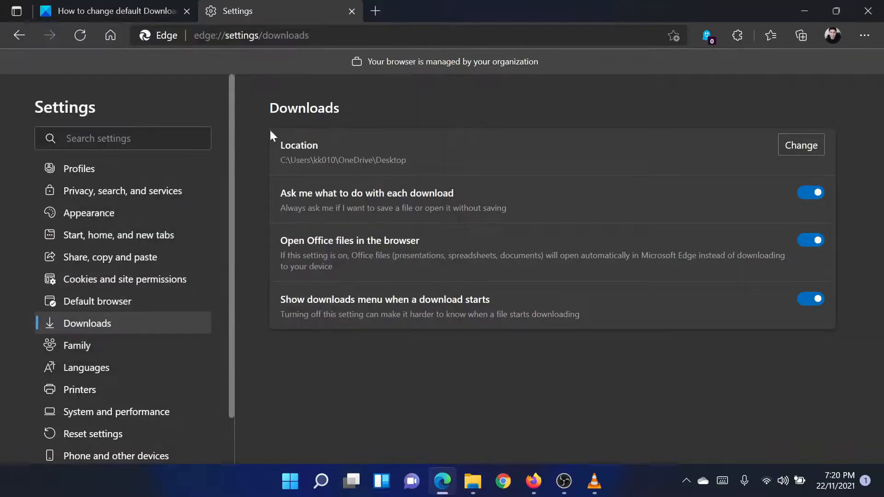
{"action": "left_click", "coordinate": [106, 11]}
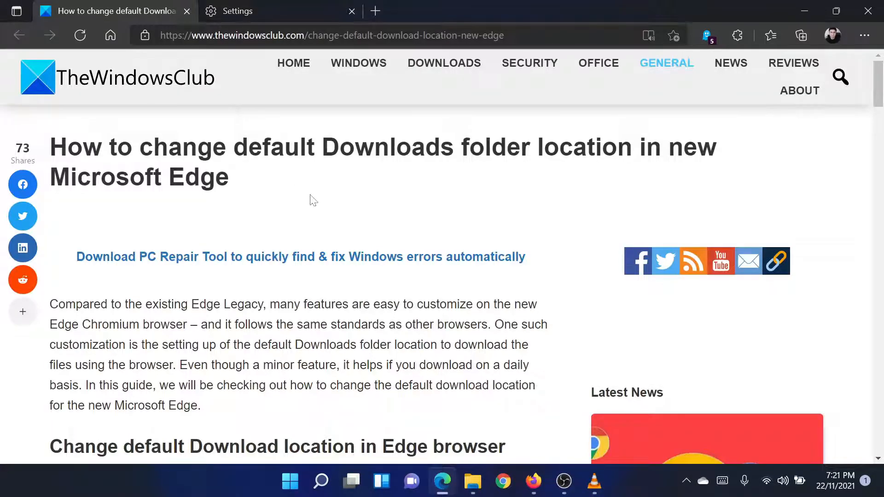